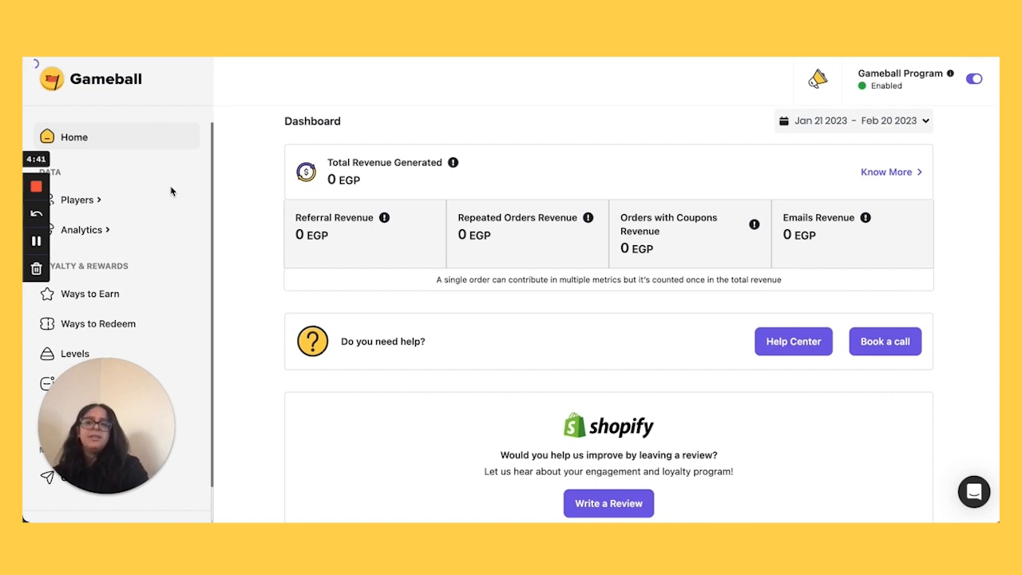
mouse_move(190, 390)
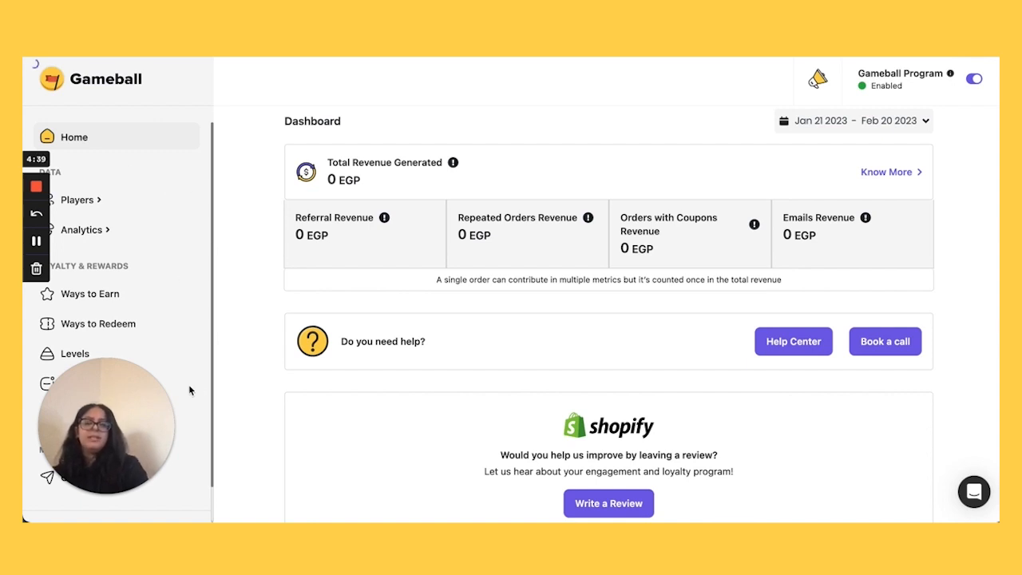
mouse_move(134, 303)
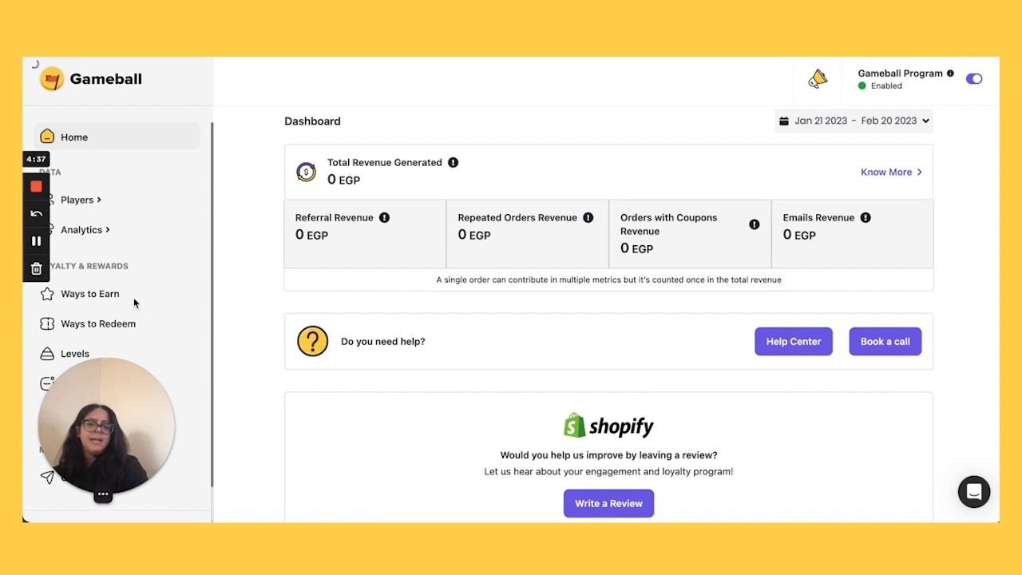
mouse_move(168, 284)
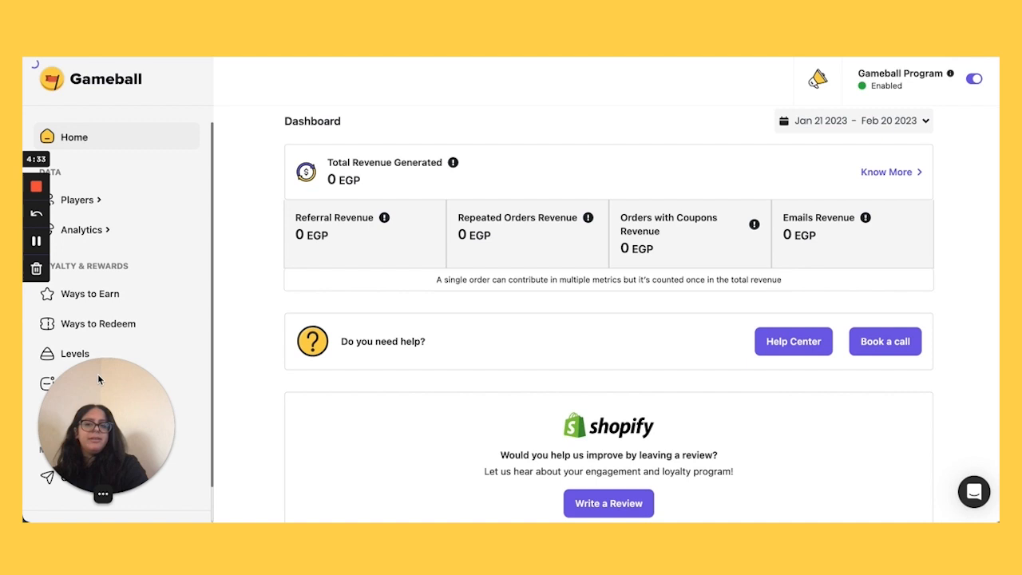
mouse_move(202, 367)
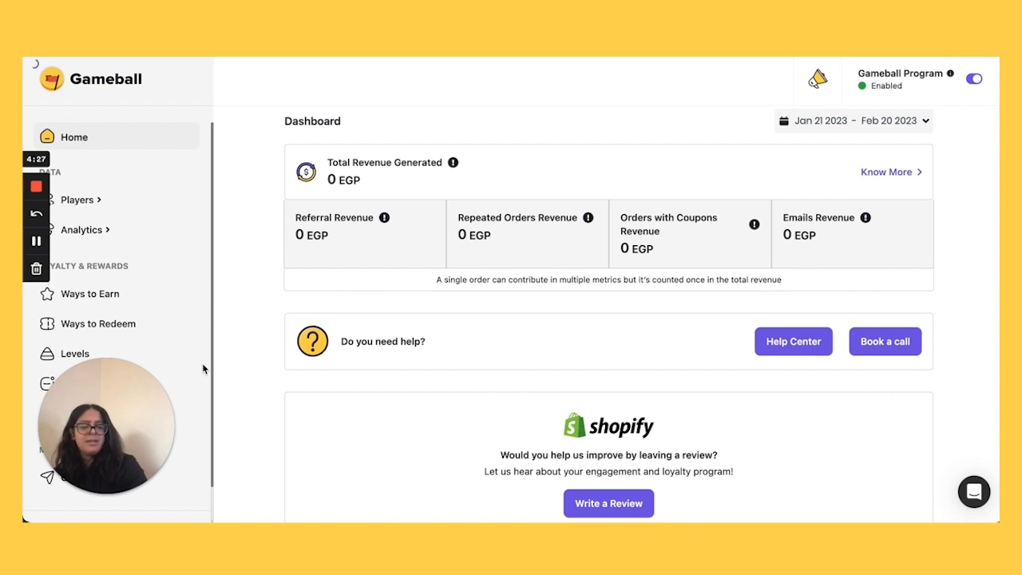
mouse_move(112, 136)
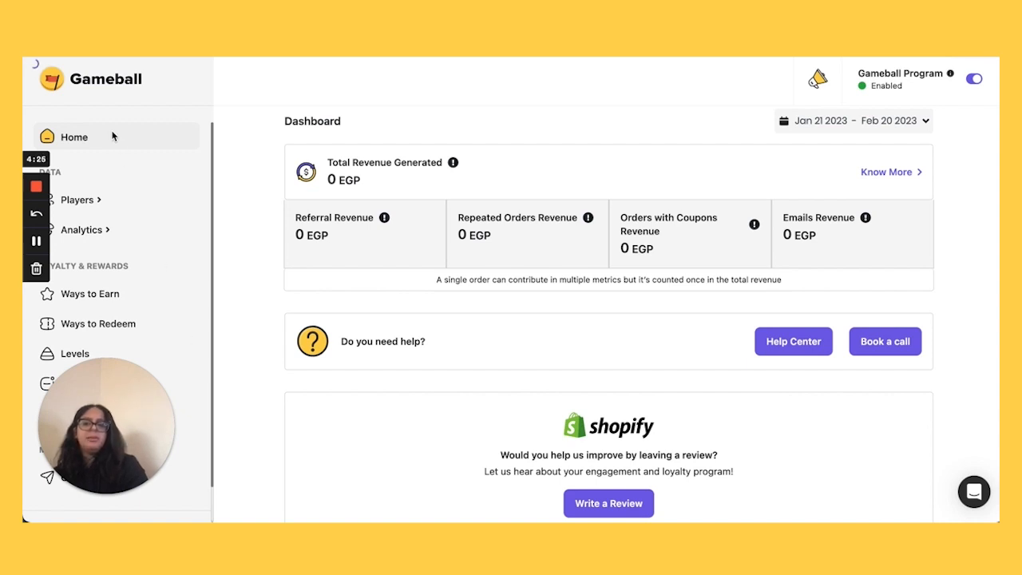
mouse_move(129, 278)
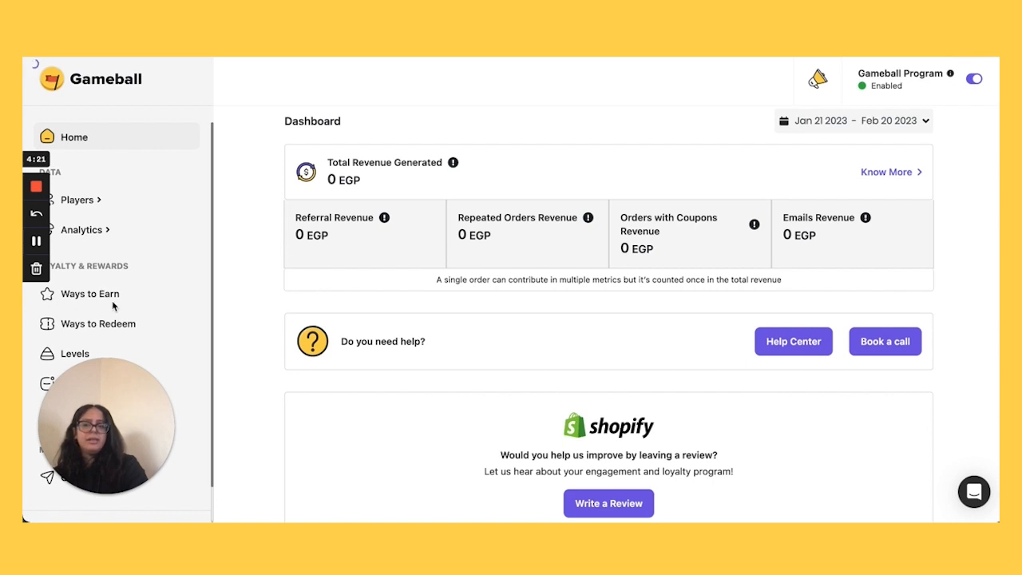
mouse_move(58, 330)
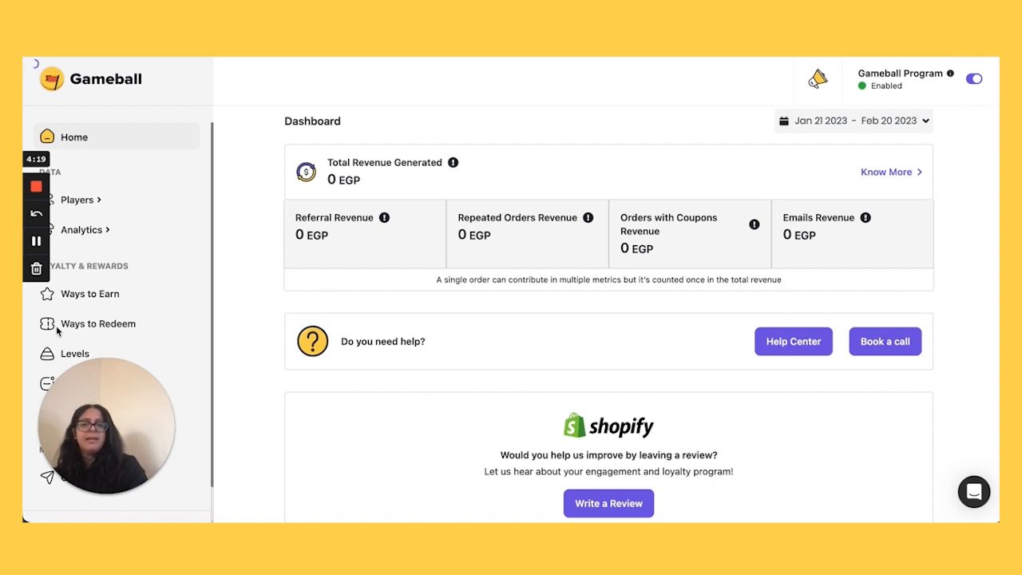
mouse_move(80, 294)
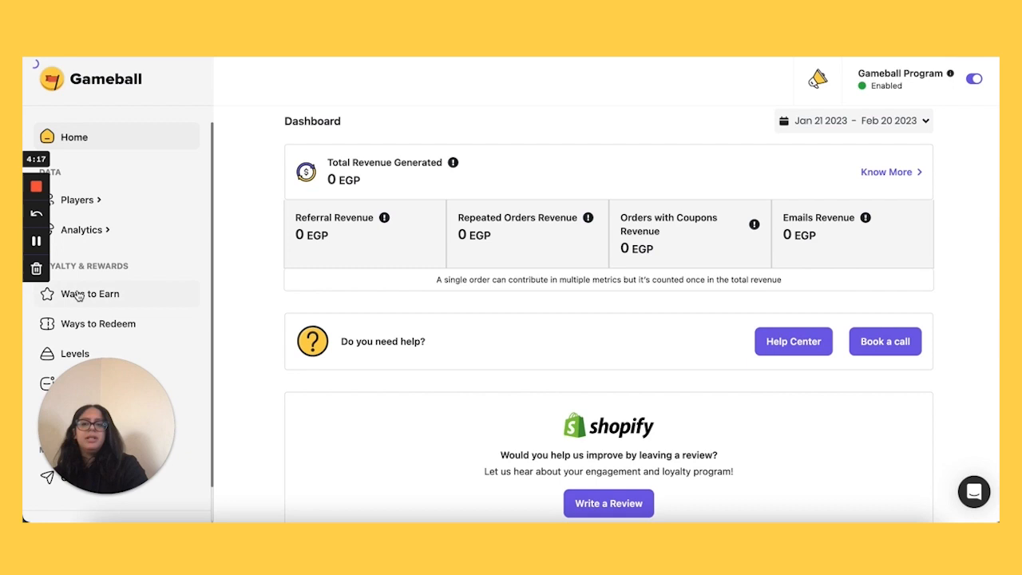
mouse_move(244, 311)
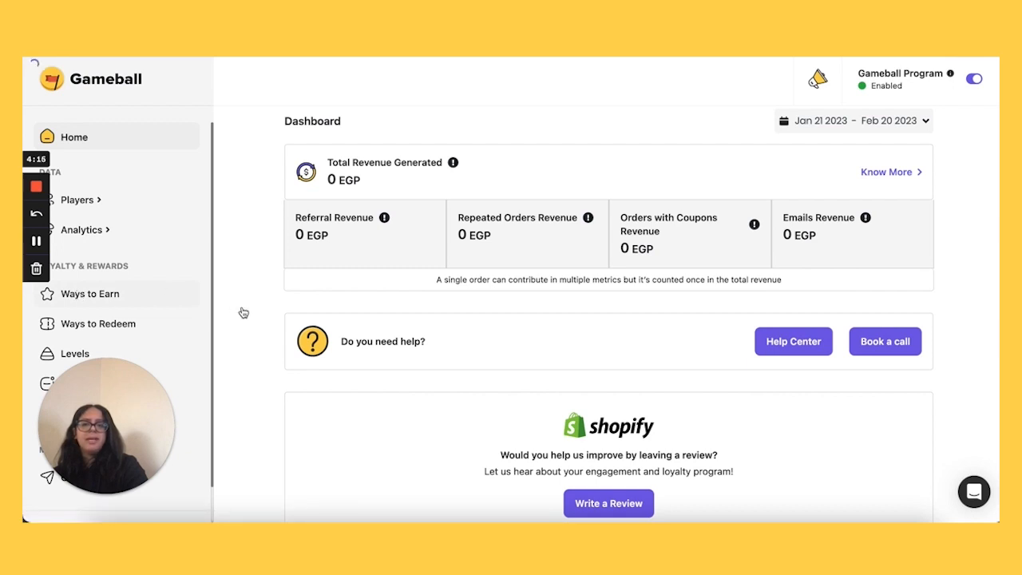
Show the Ways to Earn list of 28 earning rules with only Cashback Points active.
left_click(89, 294)
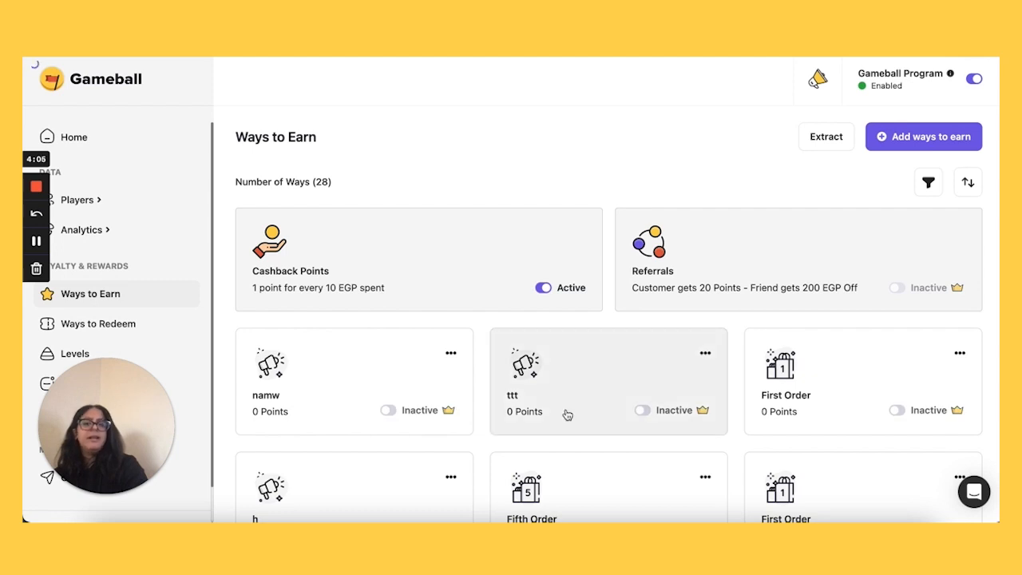
scroll("down", 3)
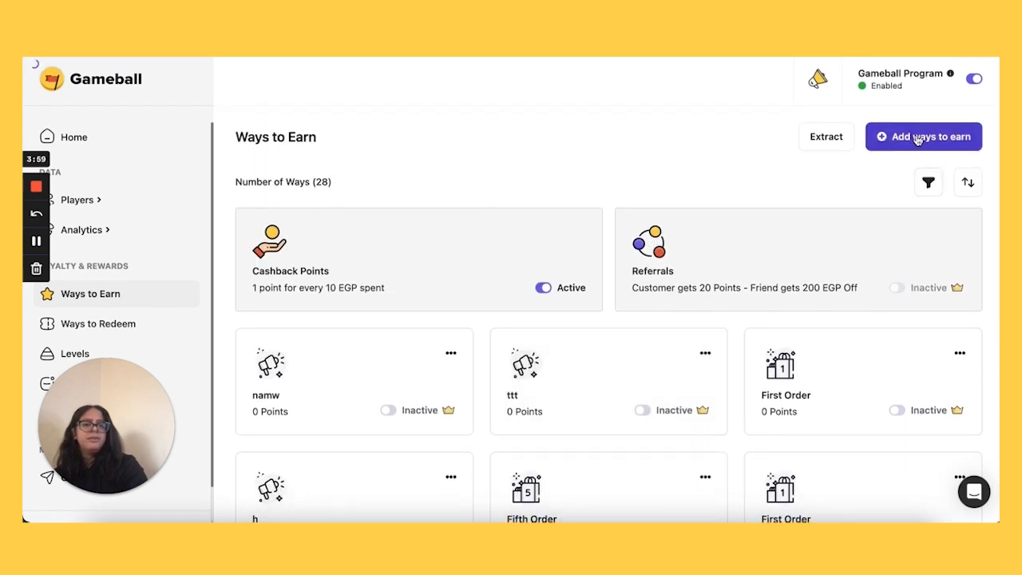
Use Add ways to earn to reach the Challenges Catalog grouped by objective.
left_click(923, 136)
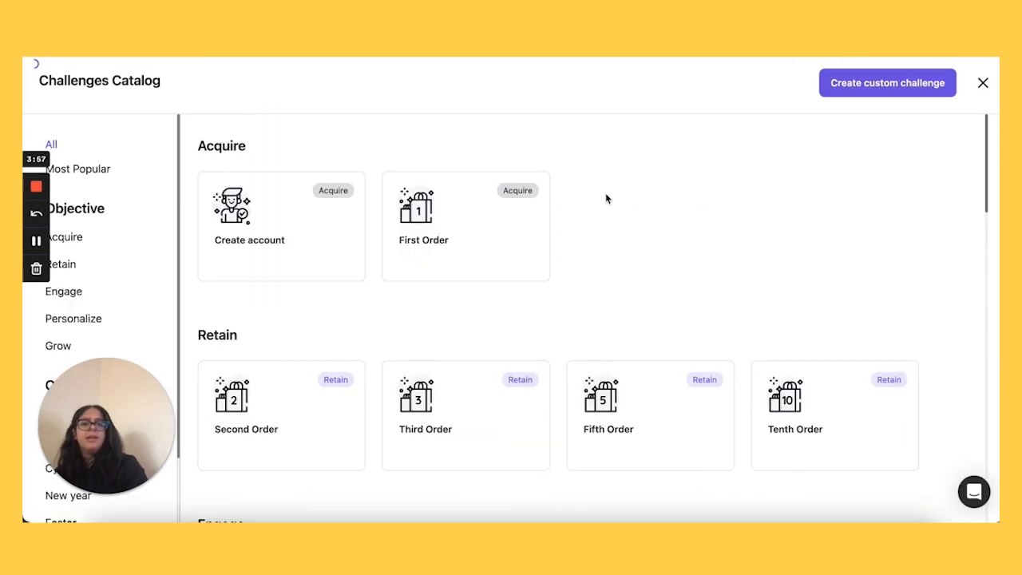
mouse_move(685, 253)
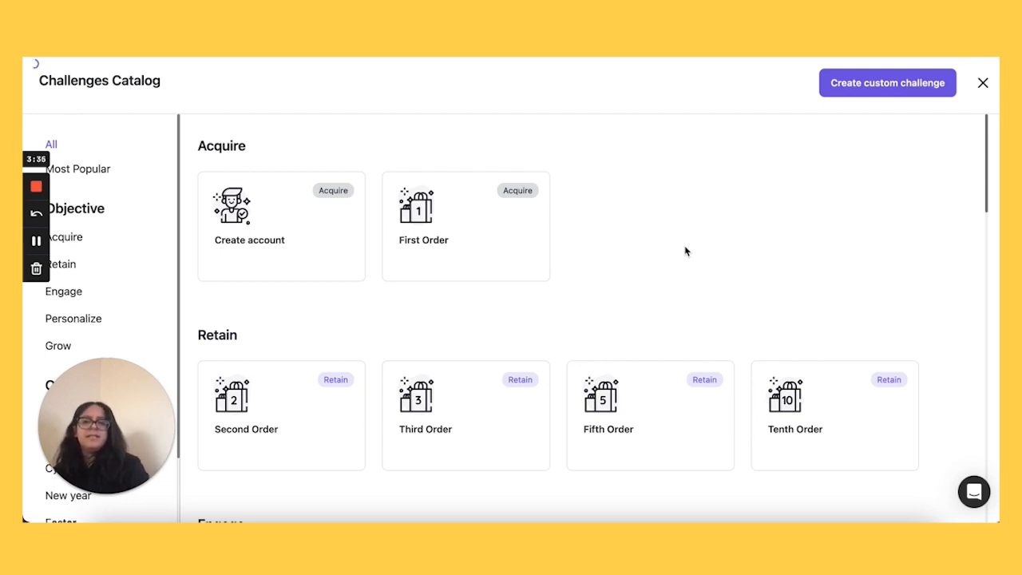
mouse_move(136, 239)
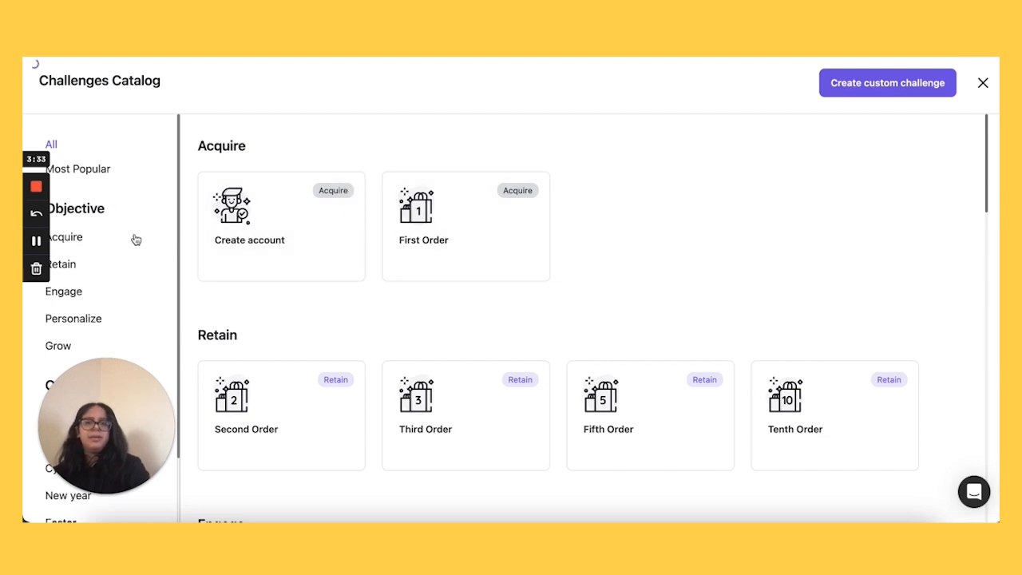
mouse_move(143, 296)
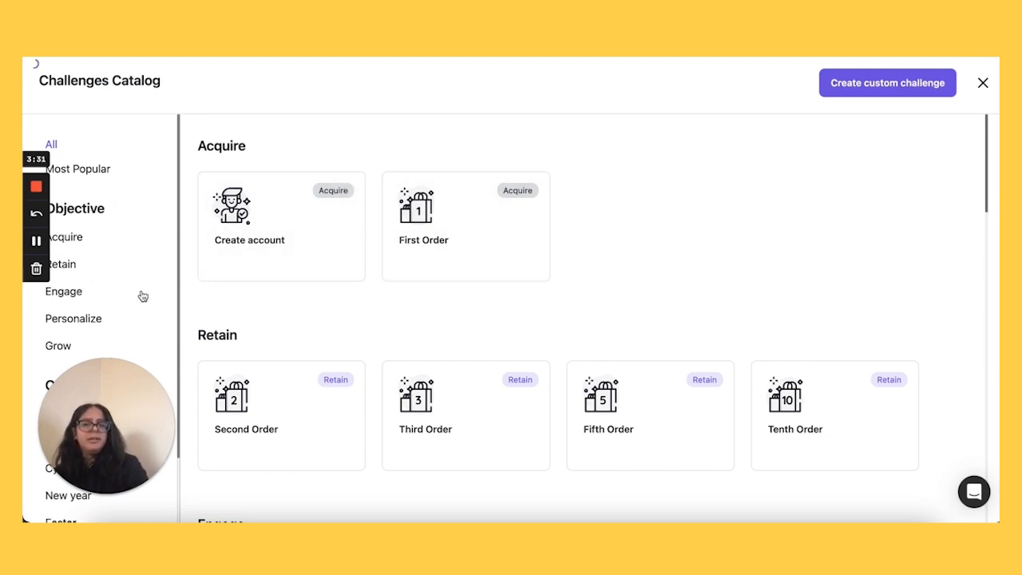
mouse_move(163, 334)
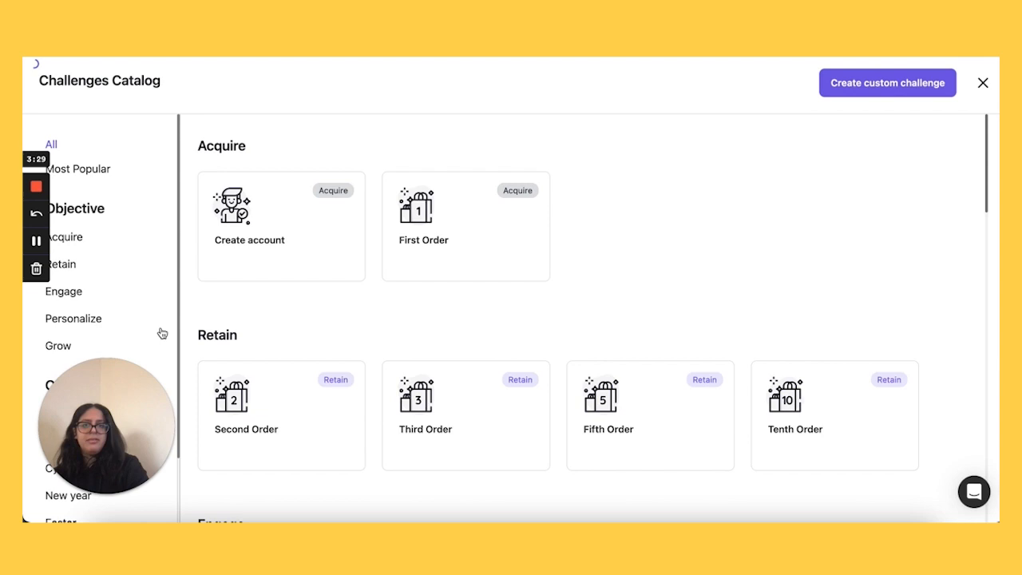
Scroll the Challenges Catalog down toward the Grow and occasion templates.
scroll("down", 3)
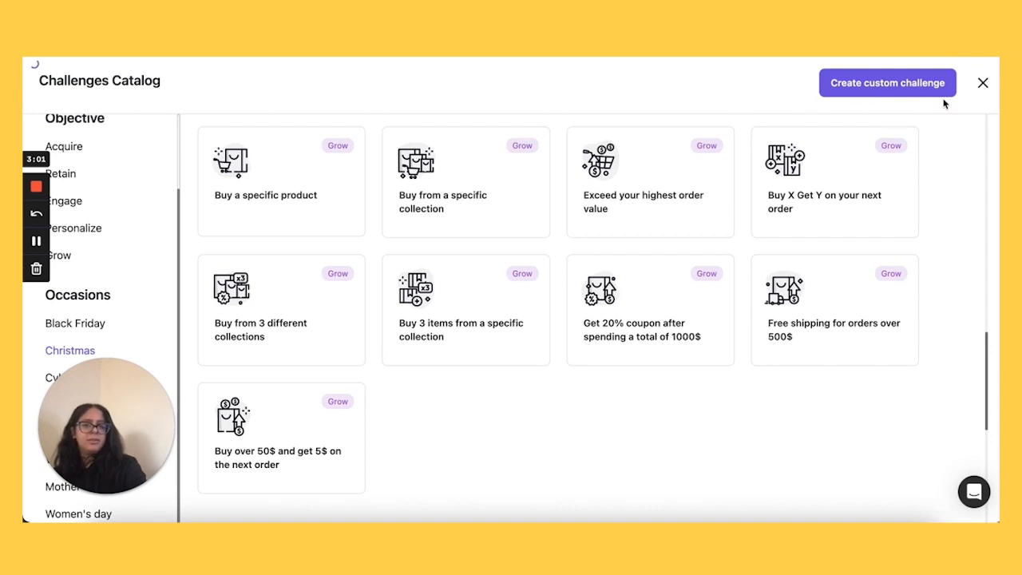
mouse_move(462, 412)
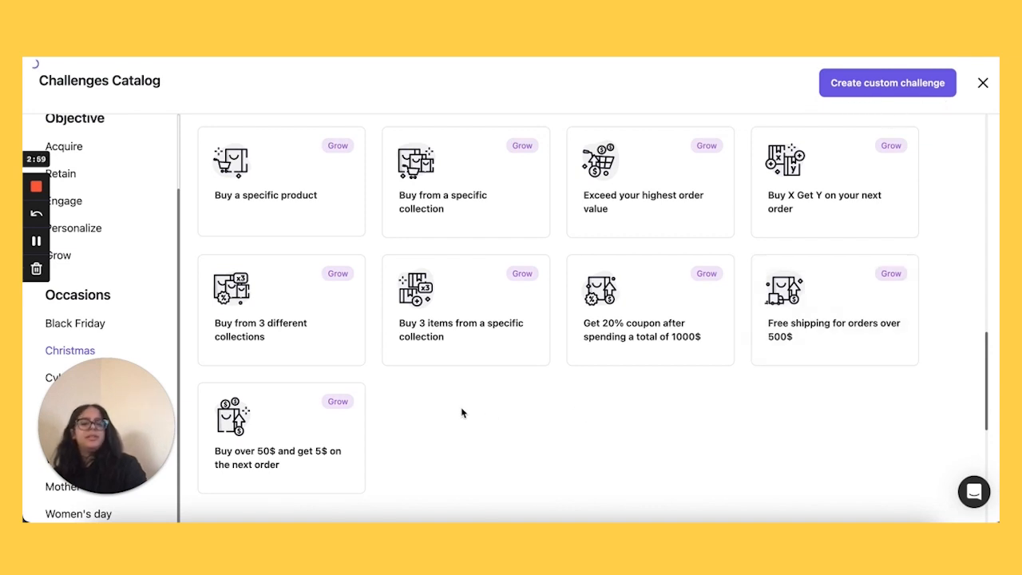